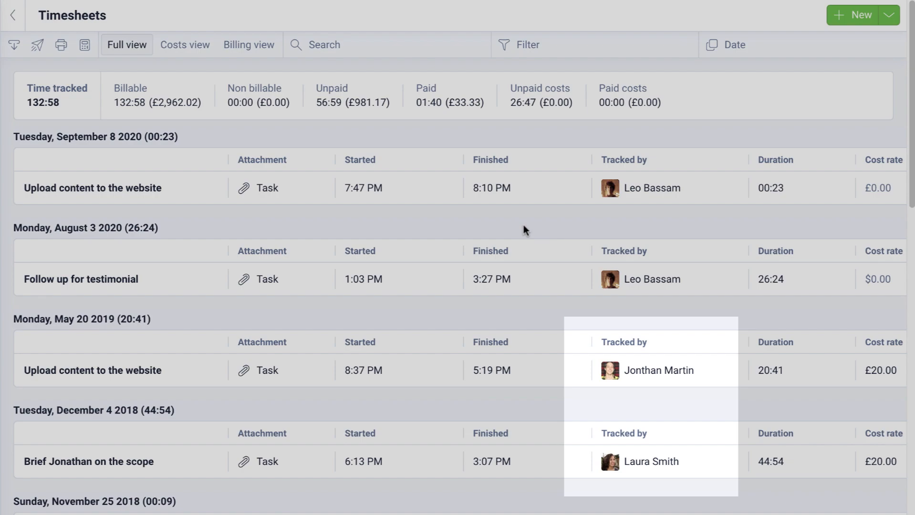
mouse_move(533, 222)
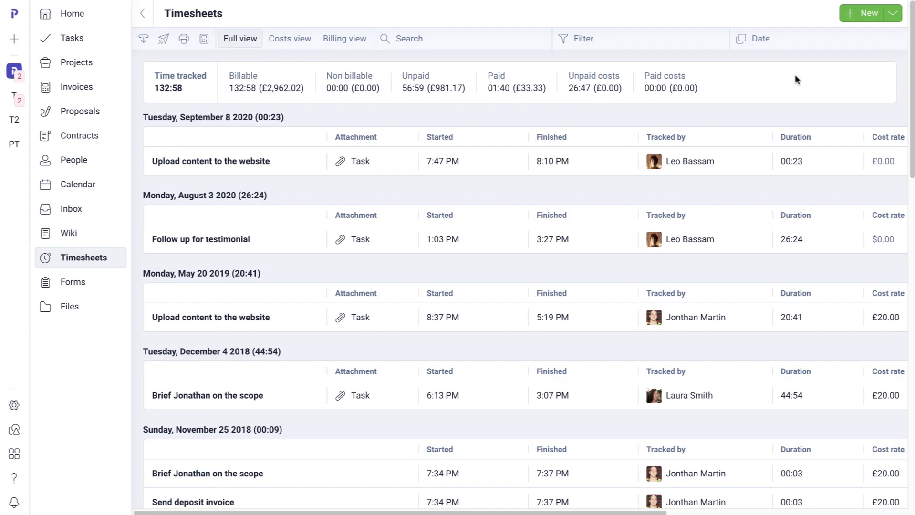
mouse_move(812, 67)
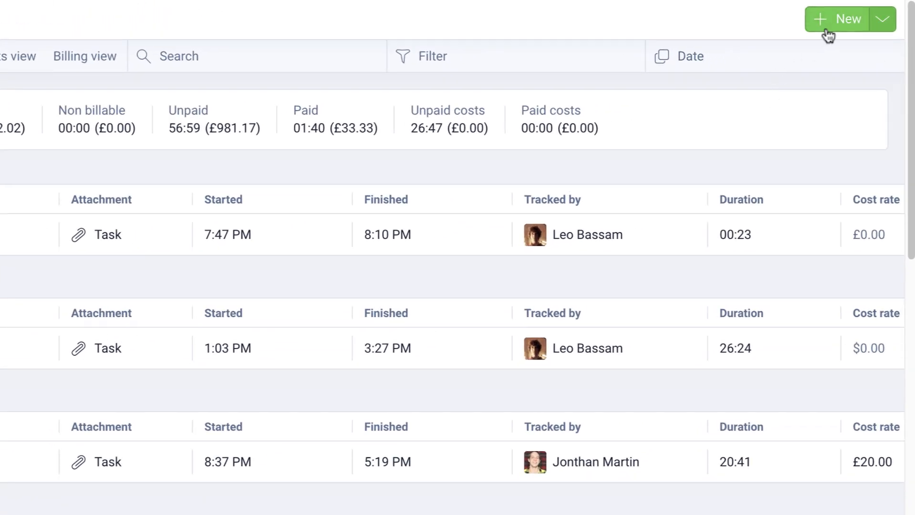
mouse_move(882, 34)
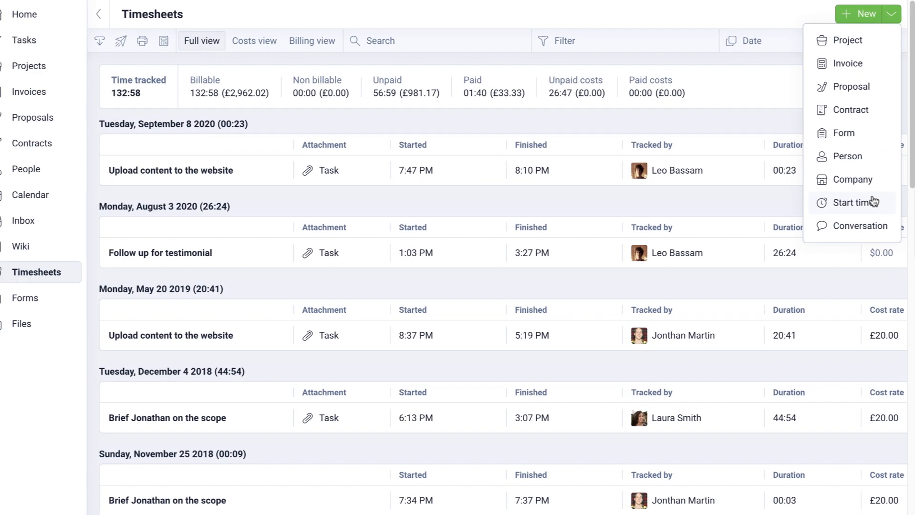
Start a new time entry and try its Finished and Duration fields.
click(852, 202)
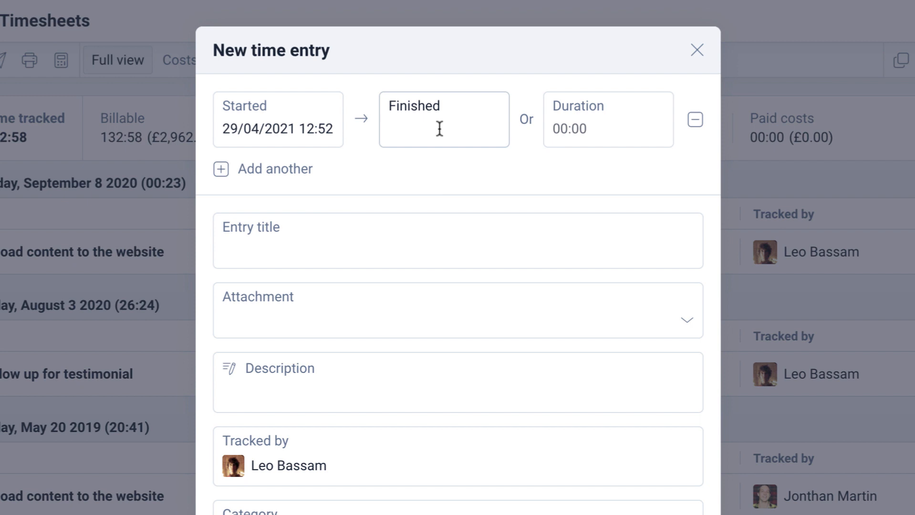
click(593, 129)
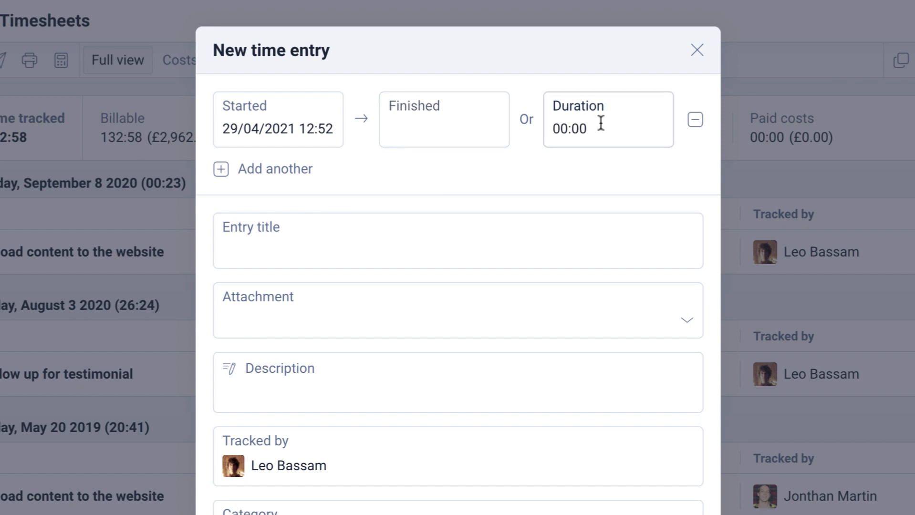
click(697, 49)
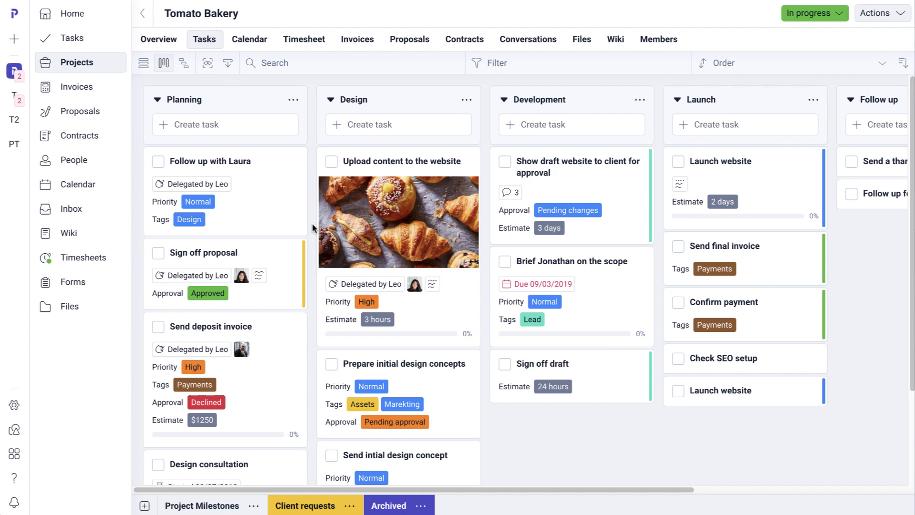
mouse_move(270, 198)
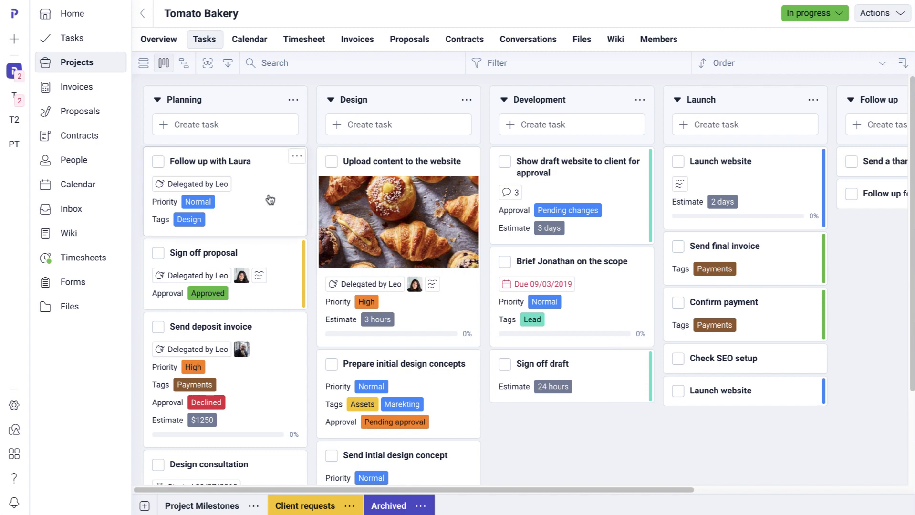
Run and stop a short timer on the Follow up with Laura task.
click(217, 162)
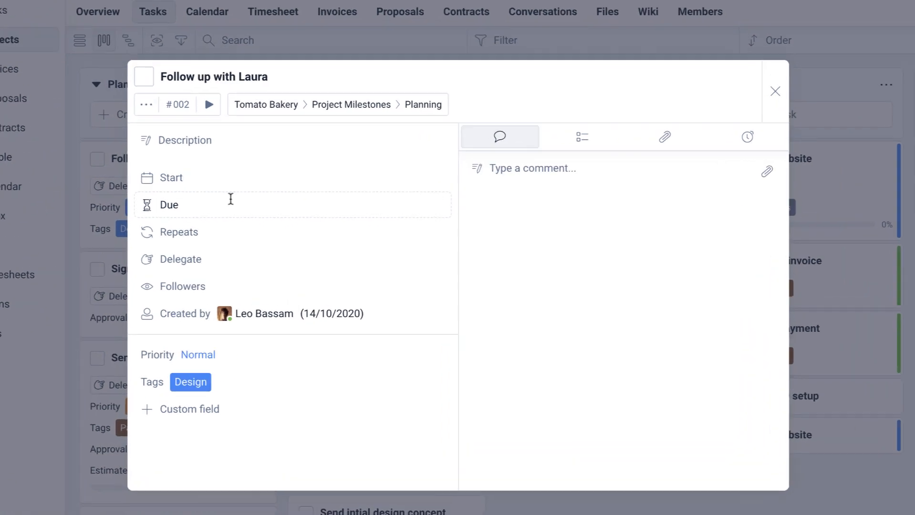
click(208, 104)
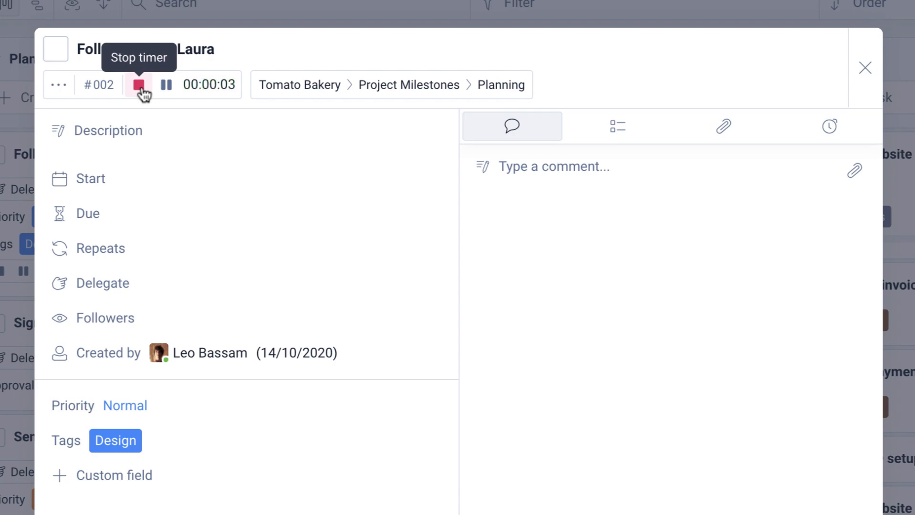
click(138, 85)
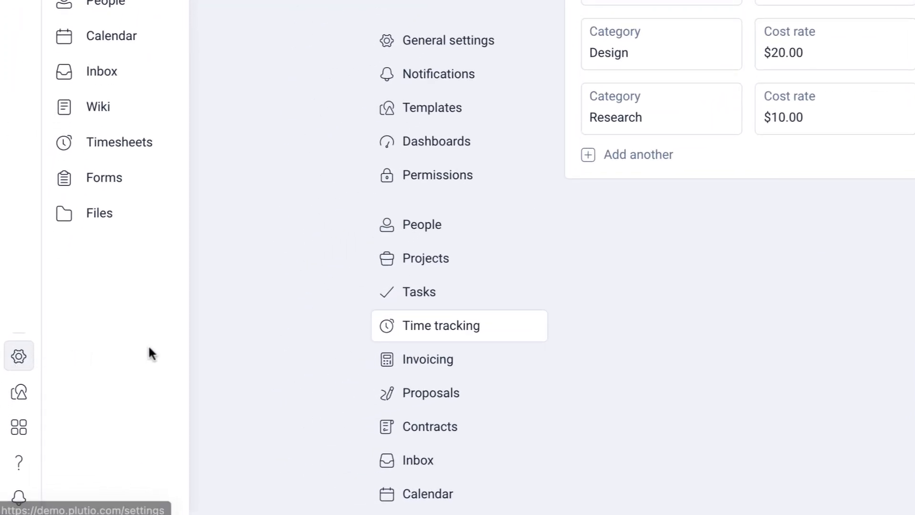
mouse_move(478, 341)
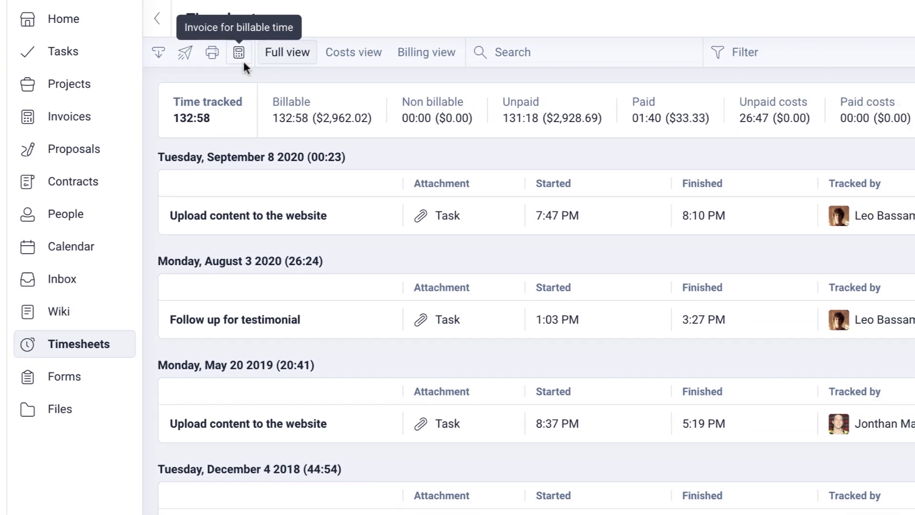
Start an invoice from the billable time, then leave for the 50% Deposit - Tomato Bakery draft.
click(238, 52)
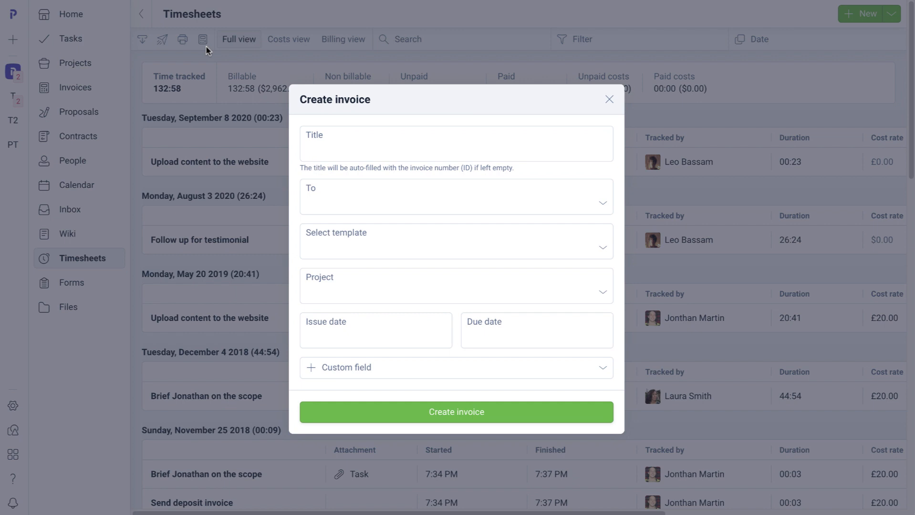
click(456, 412)
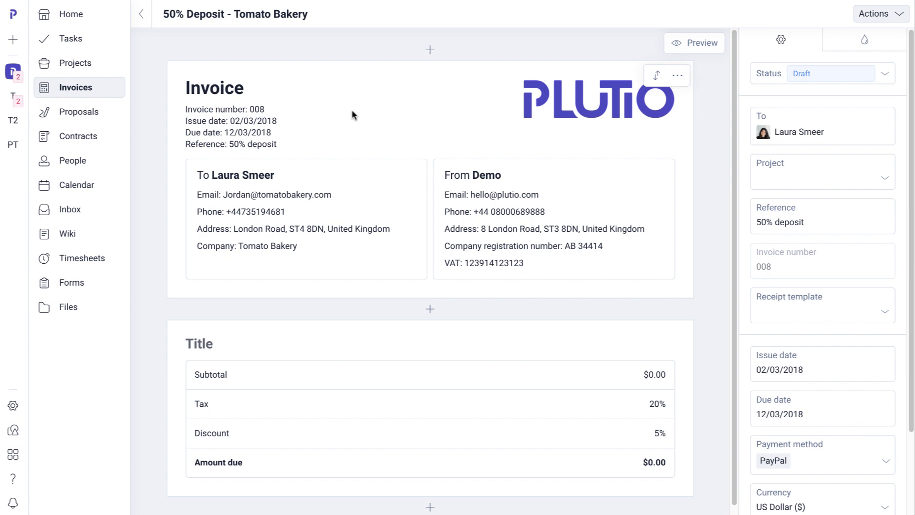
Assign the invoice to the Tomato Bakery project so its timesheet entries list as line items.
click(823, 172)
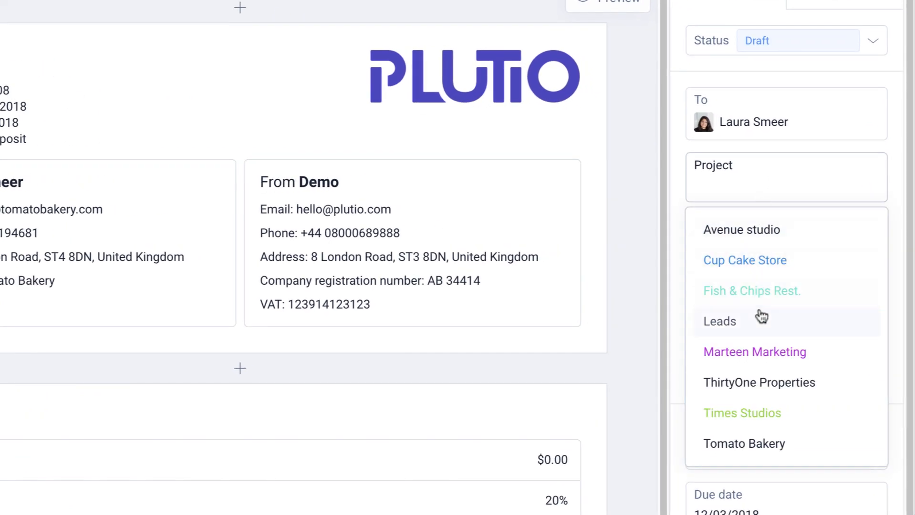
click(745, 444)
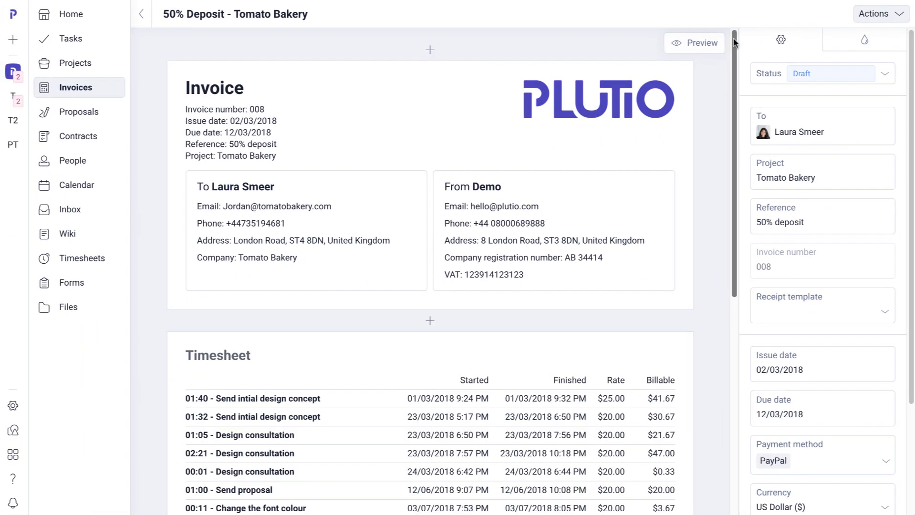
scroll(down, 3)
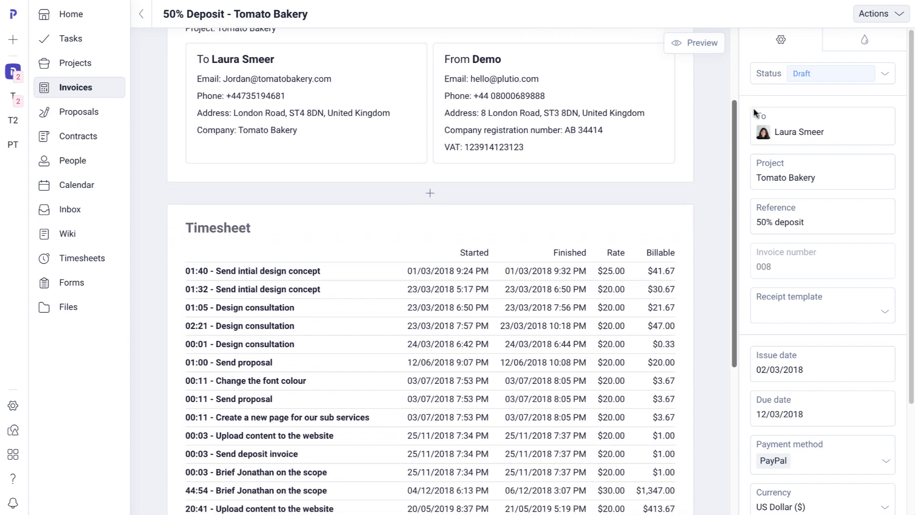
scroll(down, 3)
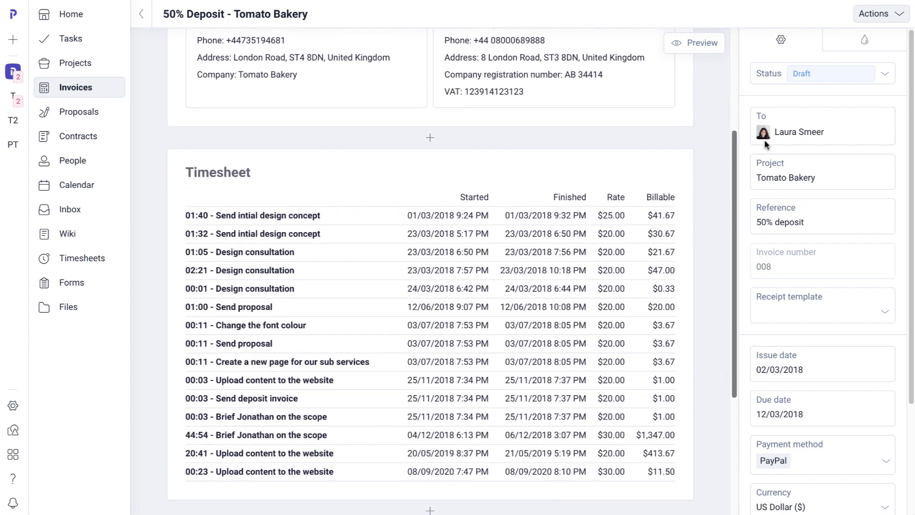